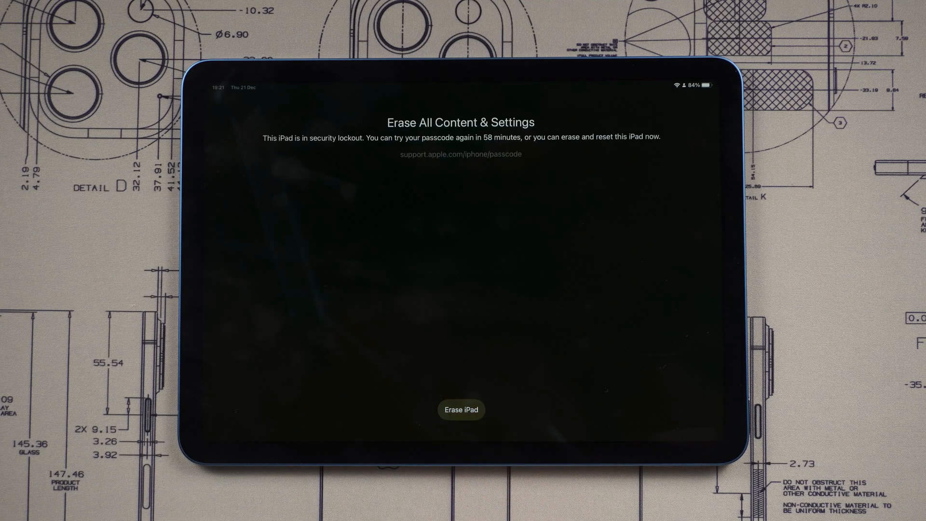
# - Erase the locked iPad from Security Lockout, entering the Apple ID password to sign out
pyautogui.click(463, 409)
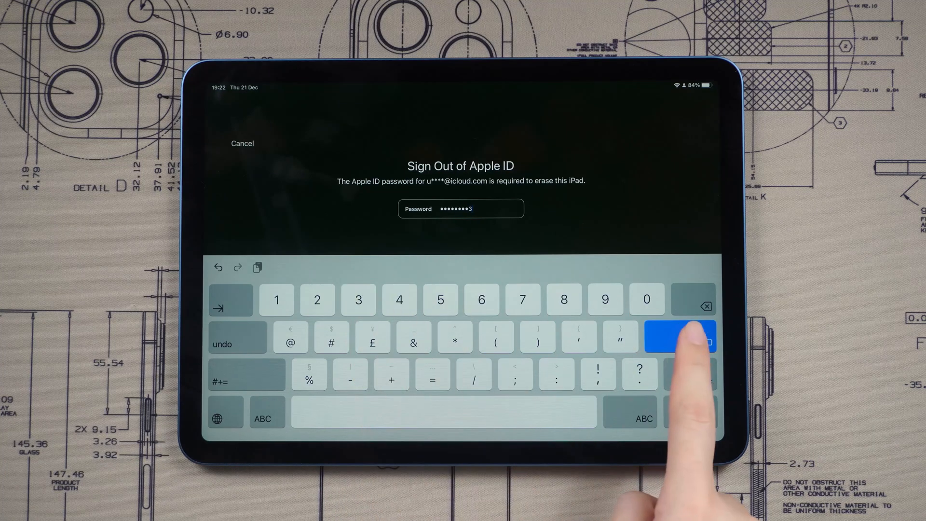
pyautogui.click(689, 339)
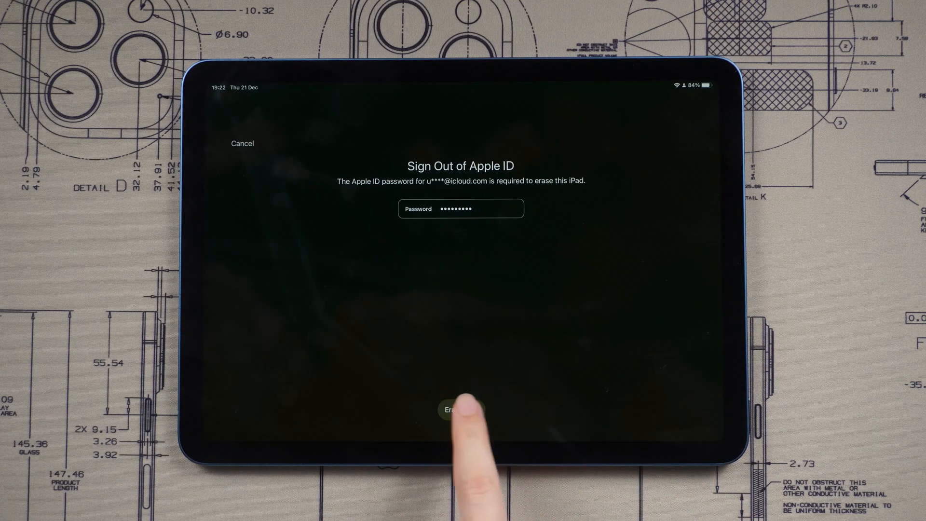
pyautogui.click(461, 413)
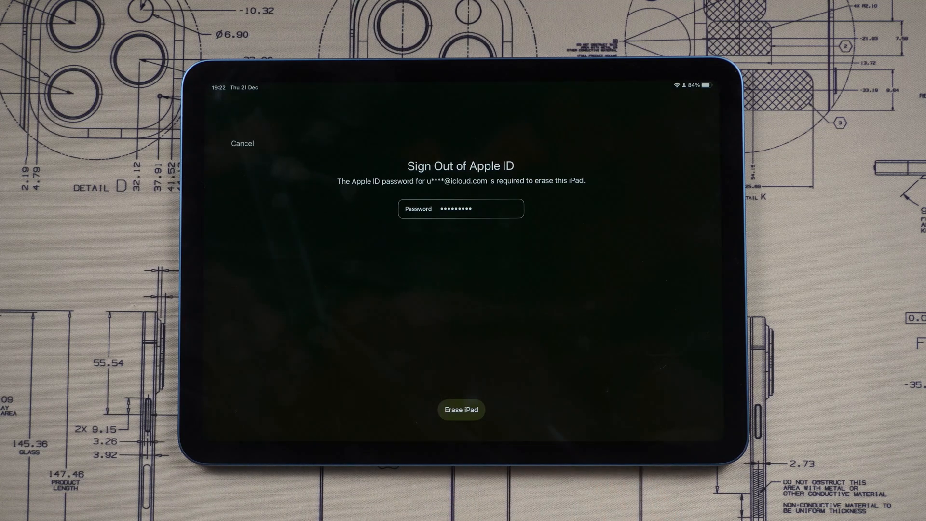
pyautogui.click(461, 409)
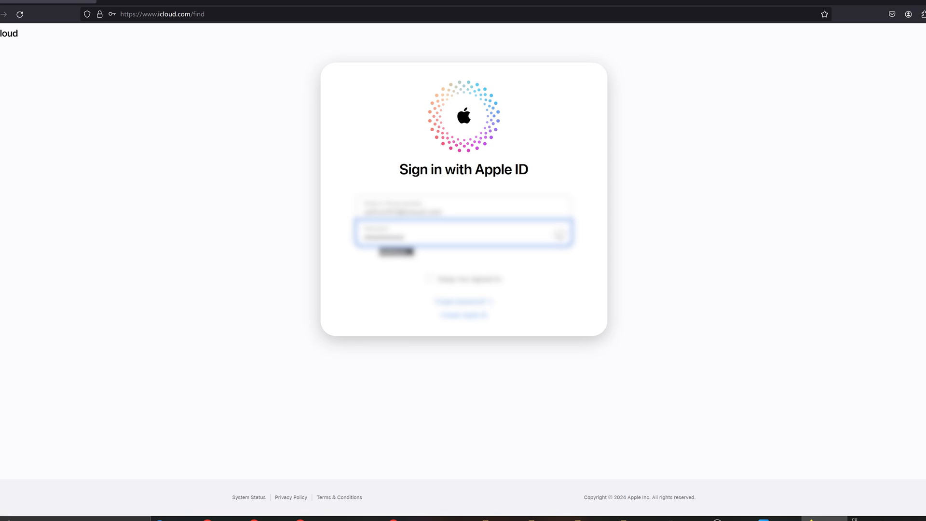
# - Sign in to iCloud Find with the Apple ID to reach All Devices
pyautogui.click(396, 253)
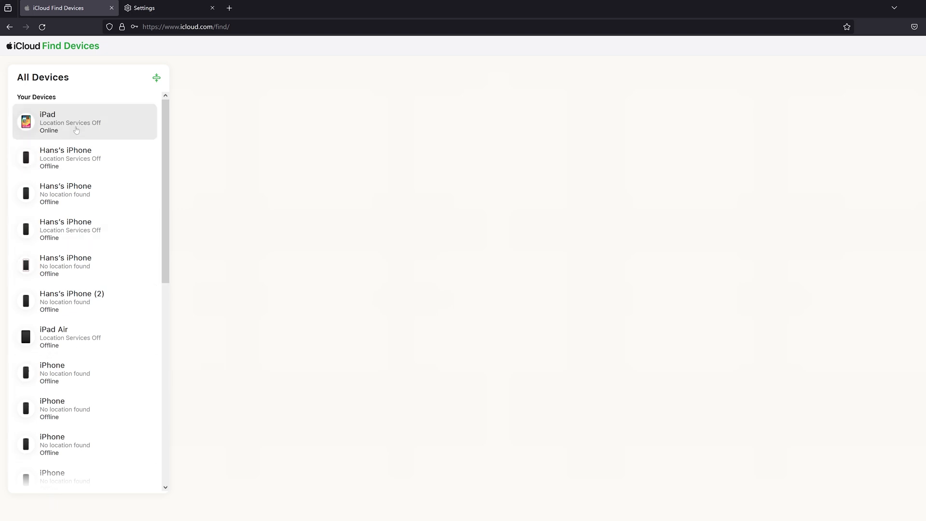
# - Select the online iPad in All Devices and choose Erase This Device
pyautogui.click(74, 122)
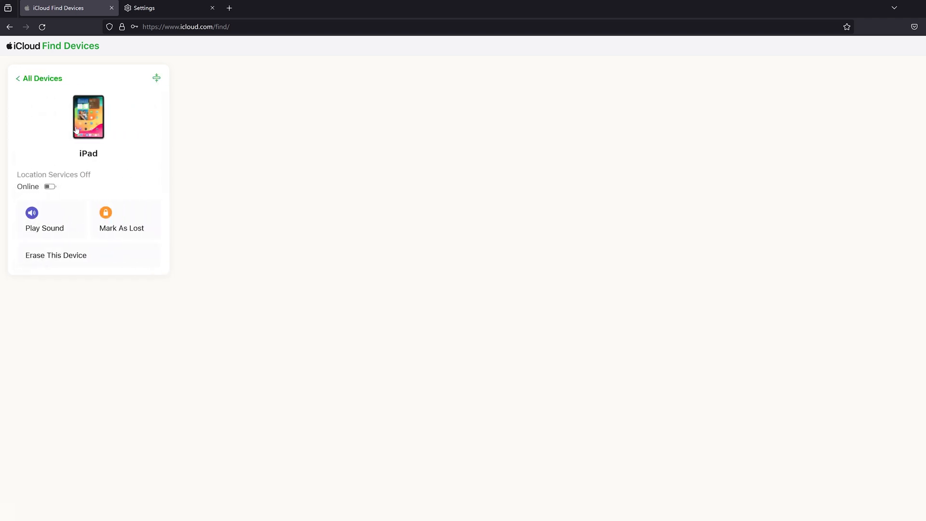
pyautogui.moveTo(70, 263)
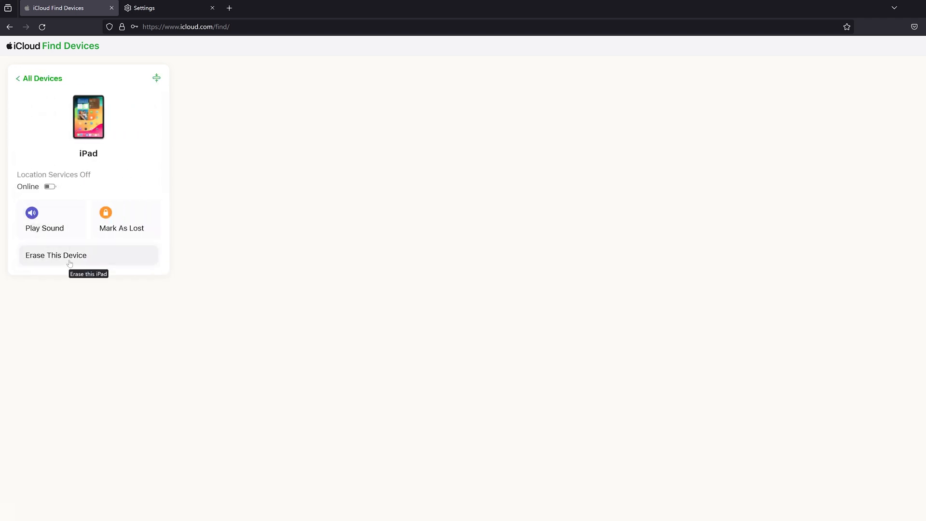
pyautogui.click(56, 255)
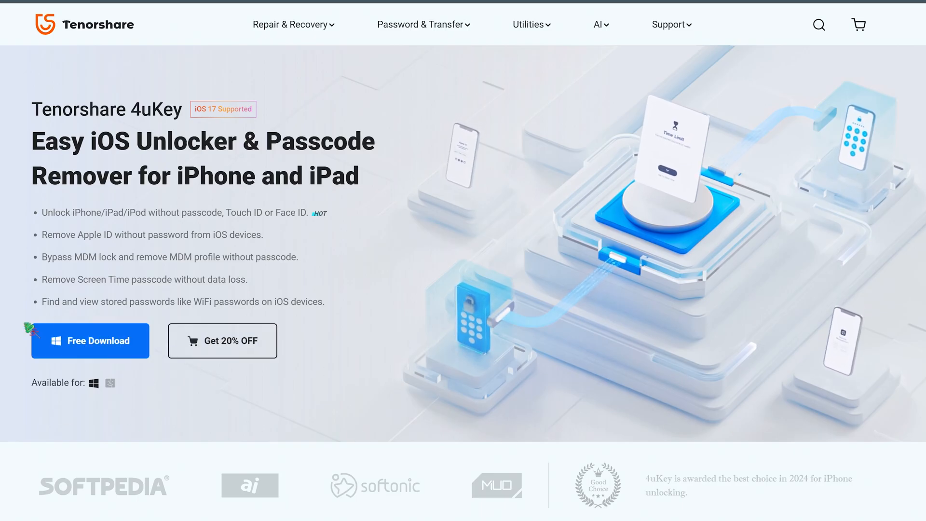
# - Download the 4uKey for Windows installer via Free Download
pyautogui.click(91, 340)
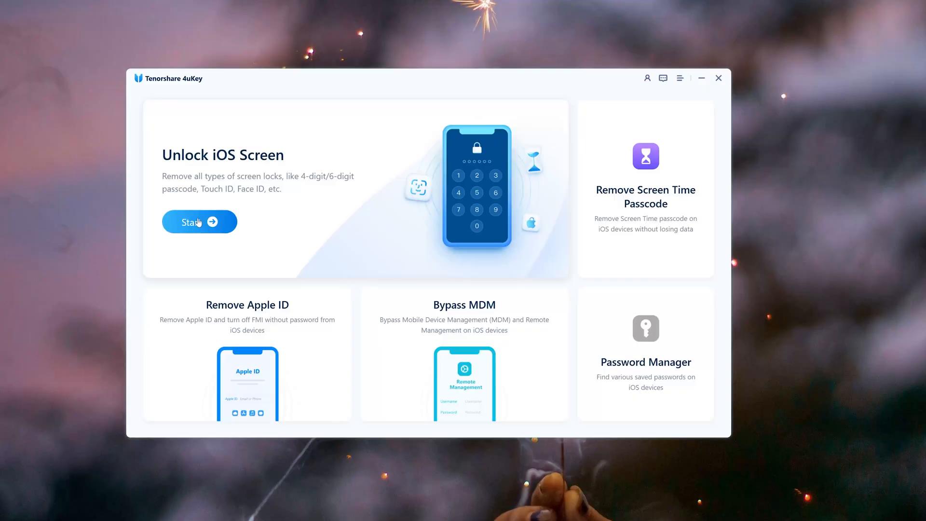
# - Start Unlock iOS Screen, continue, and switch the device type to iPad for recovery-mode instructions
pyautogui.click(199, 222)
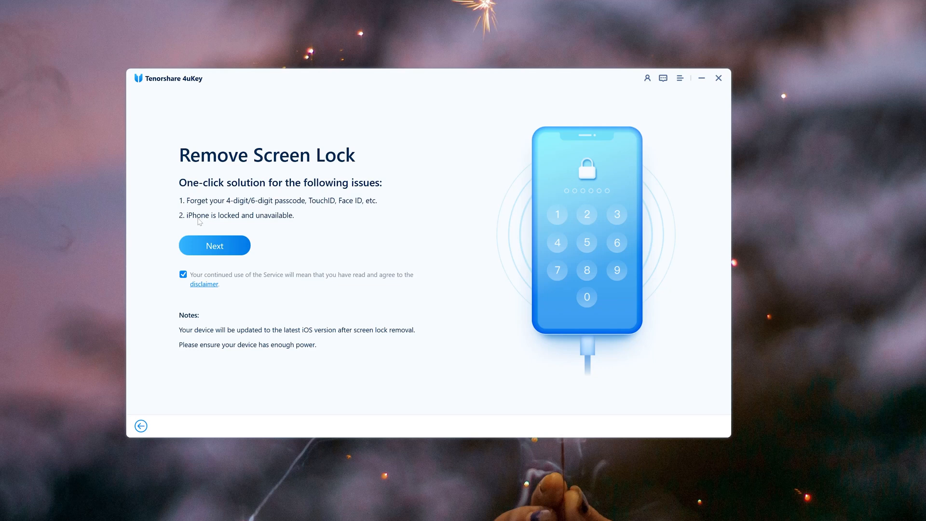
pyautogui.click(215, 246)
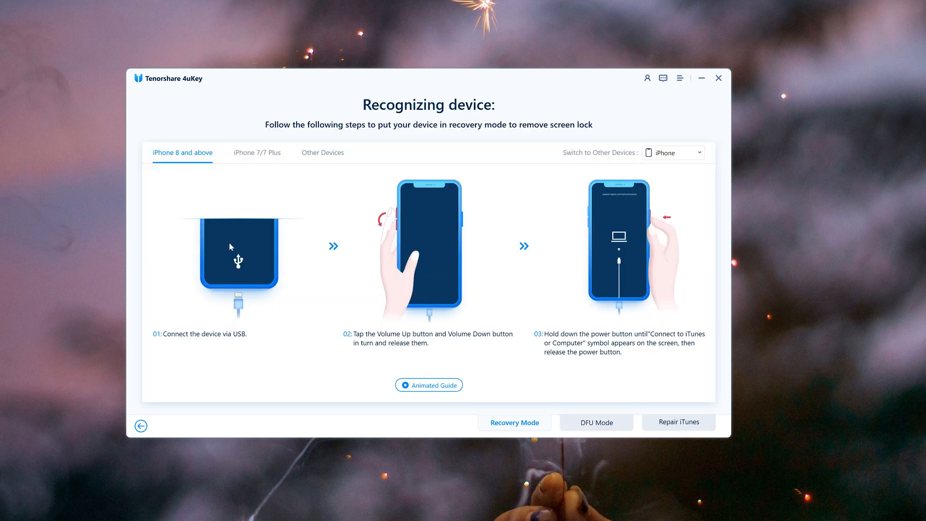
pyautogui.click(674, 153)
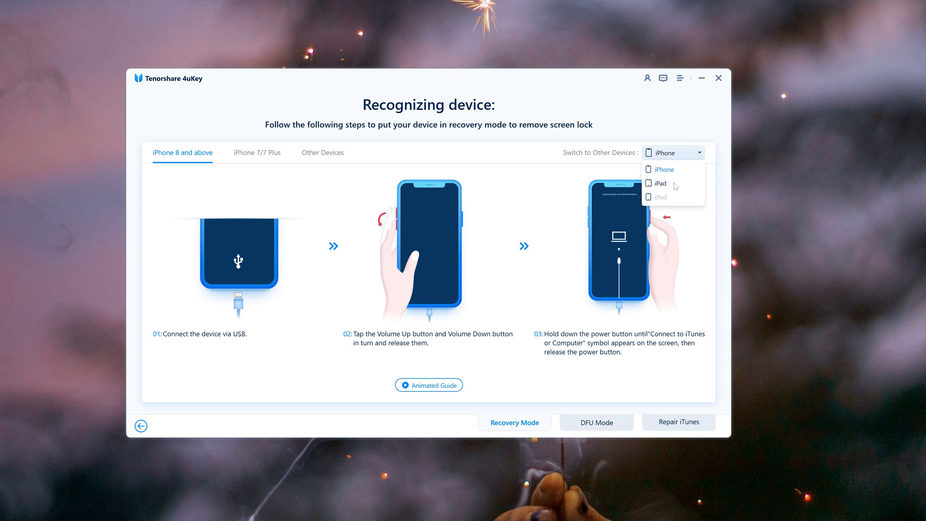
pyautogui.click(661, 183)
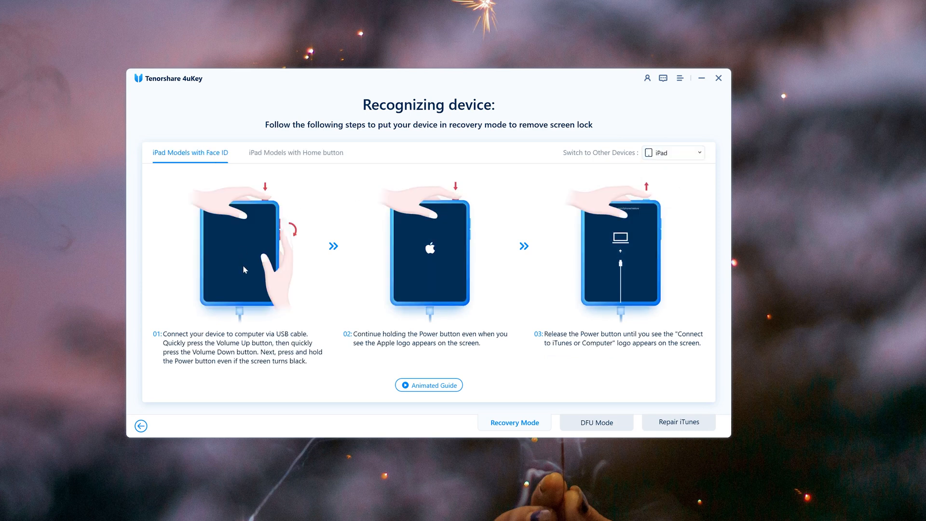
pyautogui.moveTo(665, 187)
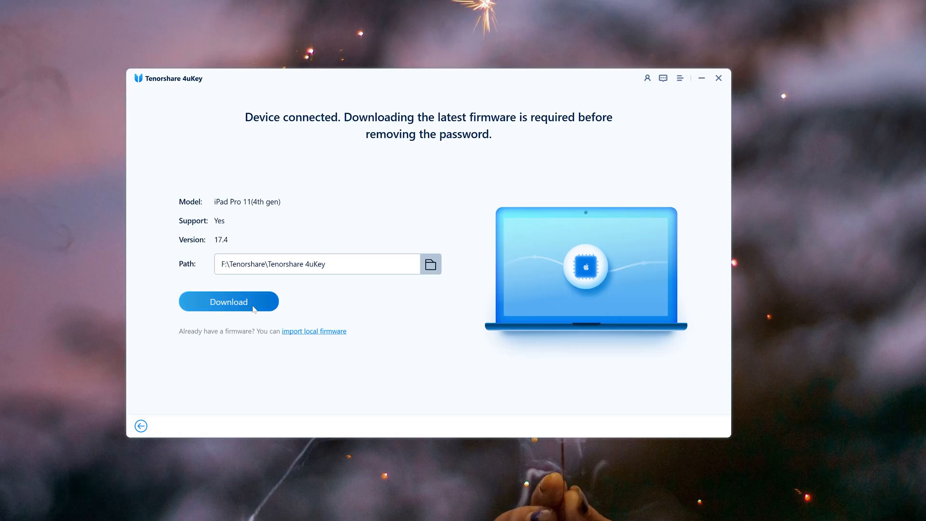
# - Download the iPad firmware and run Start to Remove the screen lock
pyautogui.click(228, 301)
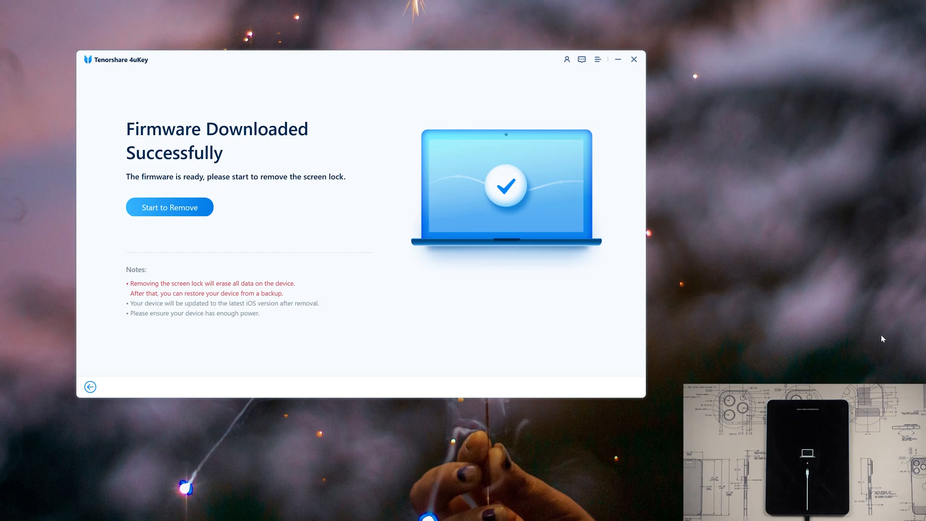
pyautogui.moveTo(155, 212)
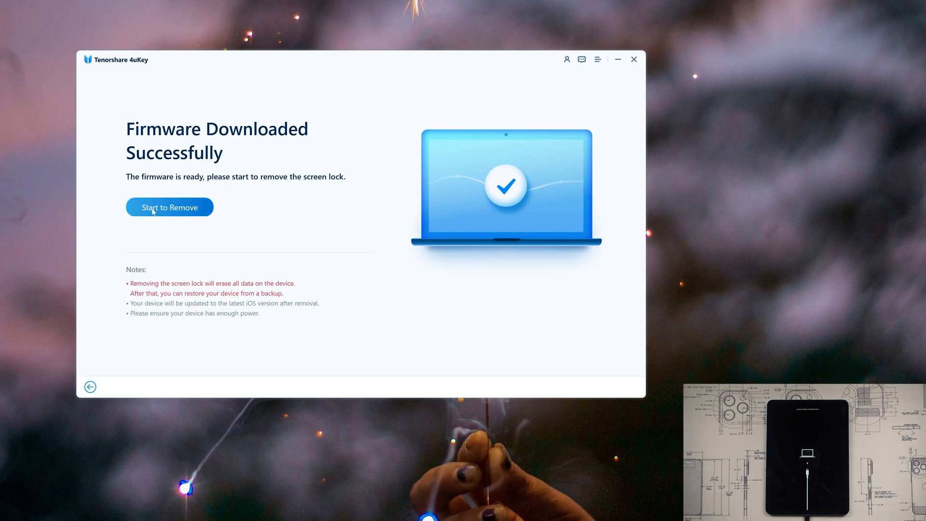
pyautogui.click(170, 207)
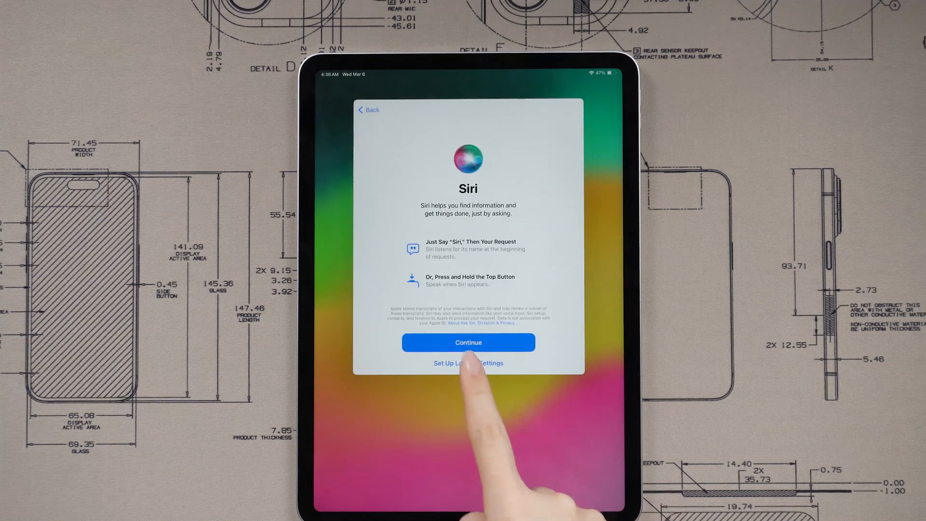
# - Continue past Siri and choose Share with Apple on iPad Analytics
pyautogui.click(469, 343)
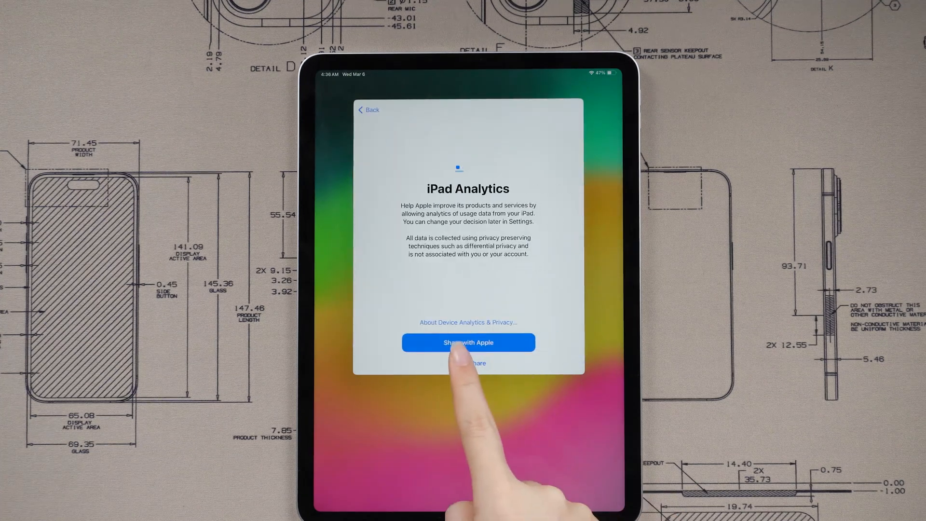
pyautogui.click(468, 342)
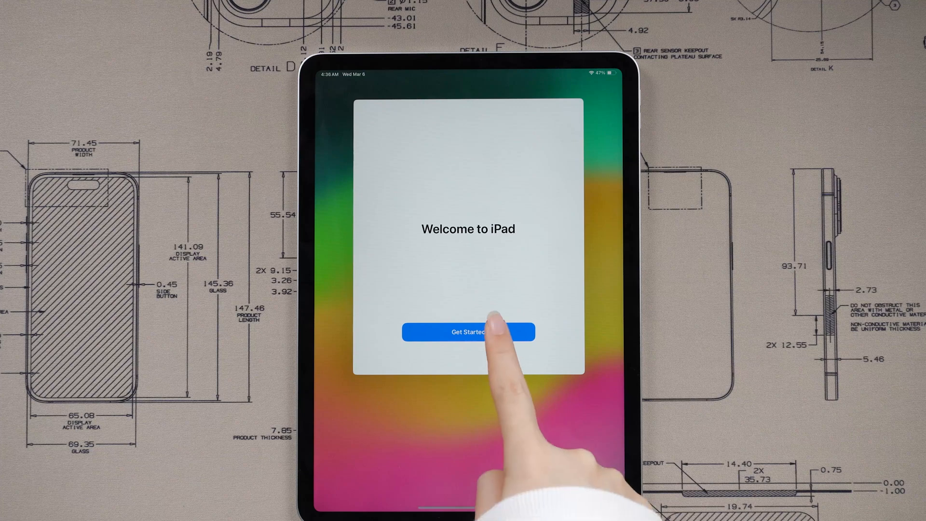